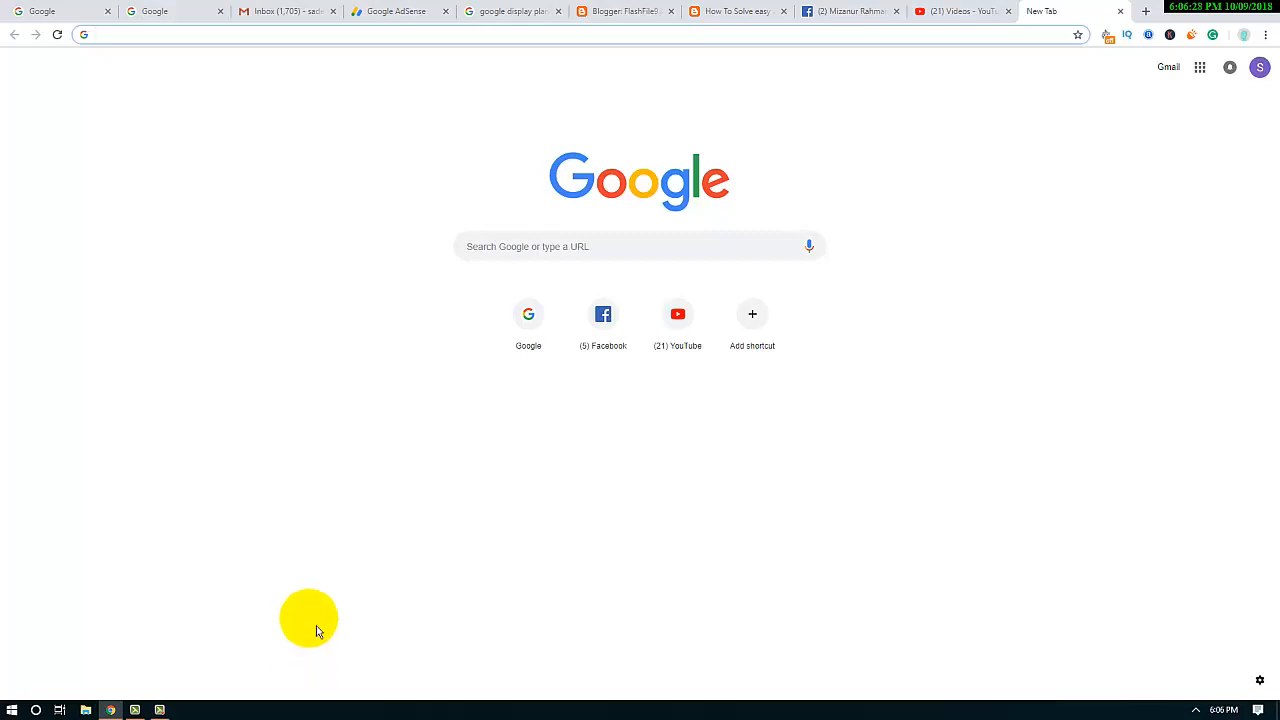
mouse_move(320, 625)
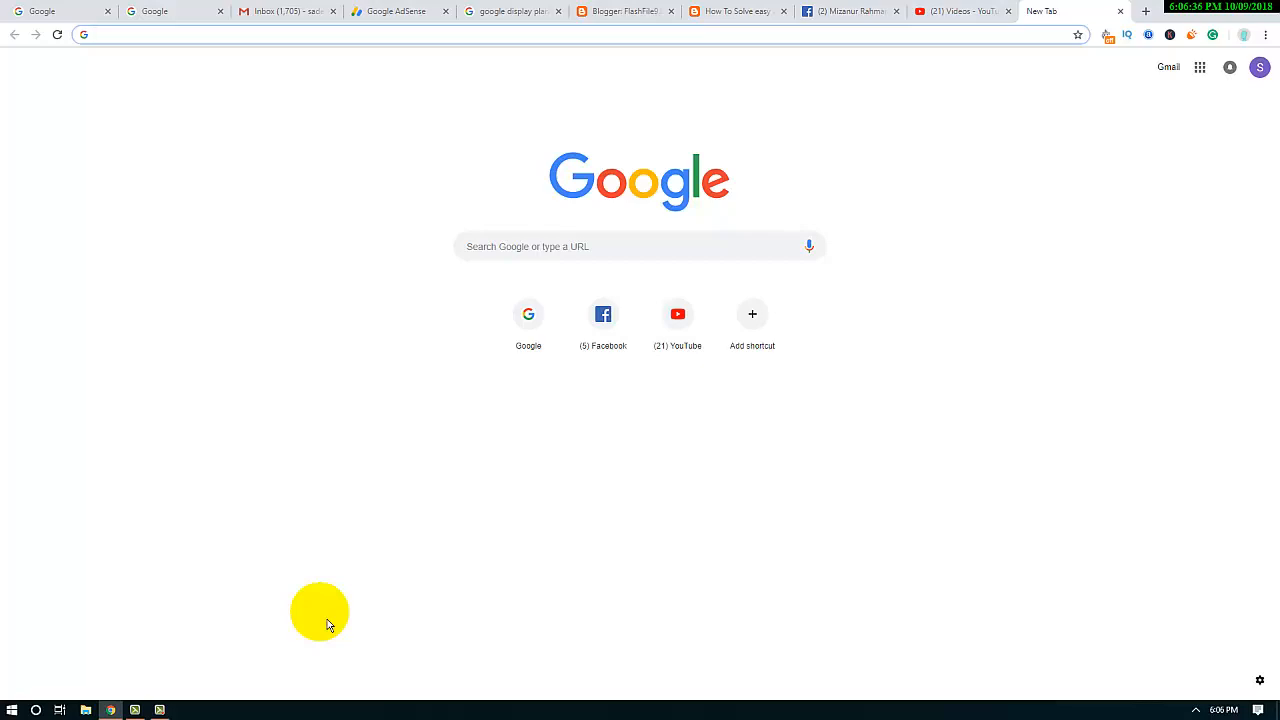
Search for 'flashfile9' and open the FlashFile9.blogspot.com home page.
type("flashfile9")
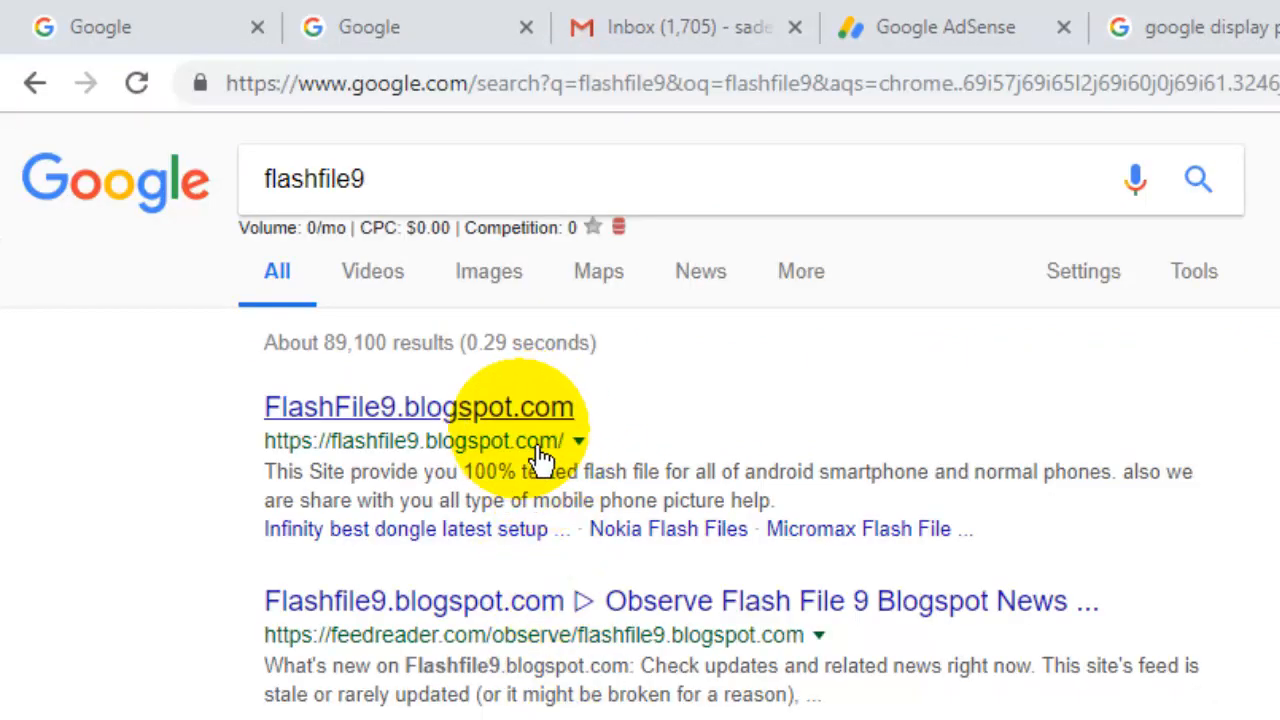
left_click(418, 406)
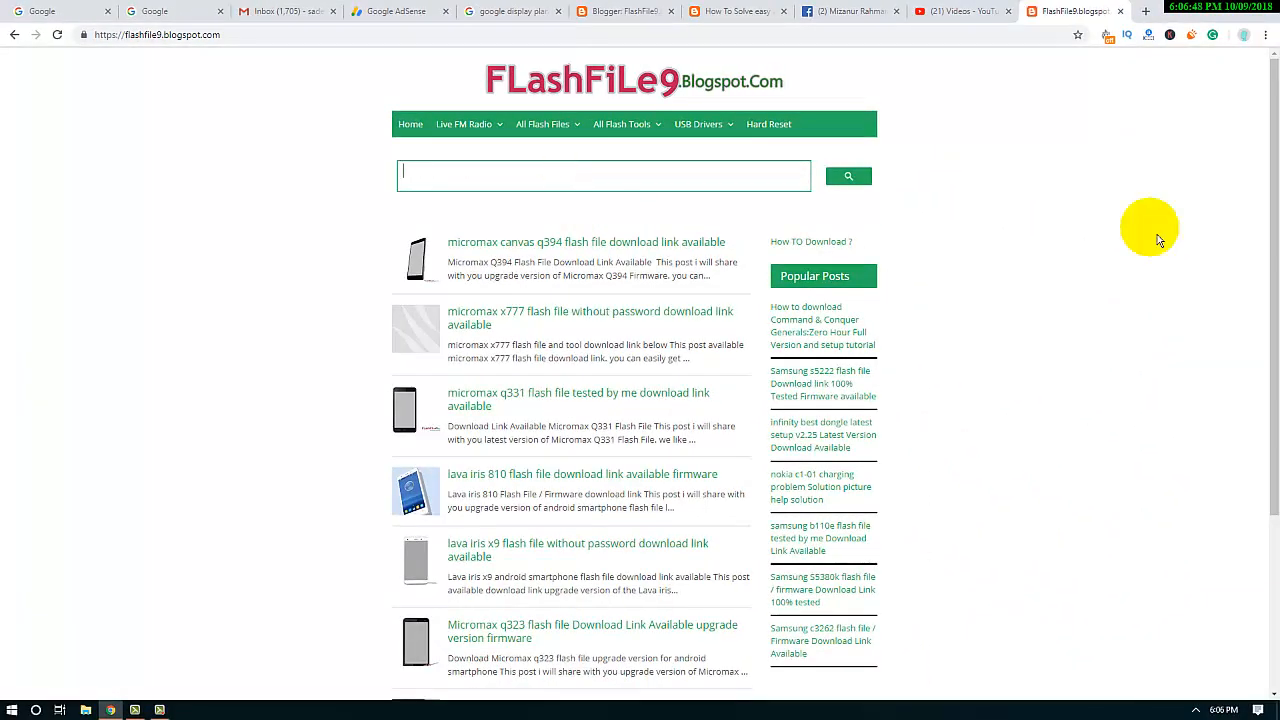
Search the blog for 'easy anti cheat' and open the Fortnite anti-cheat fix post.
type("easy anti")
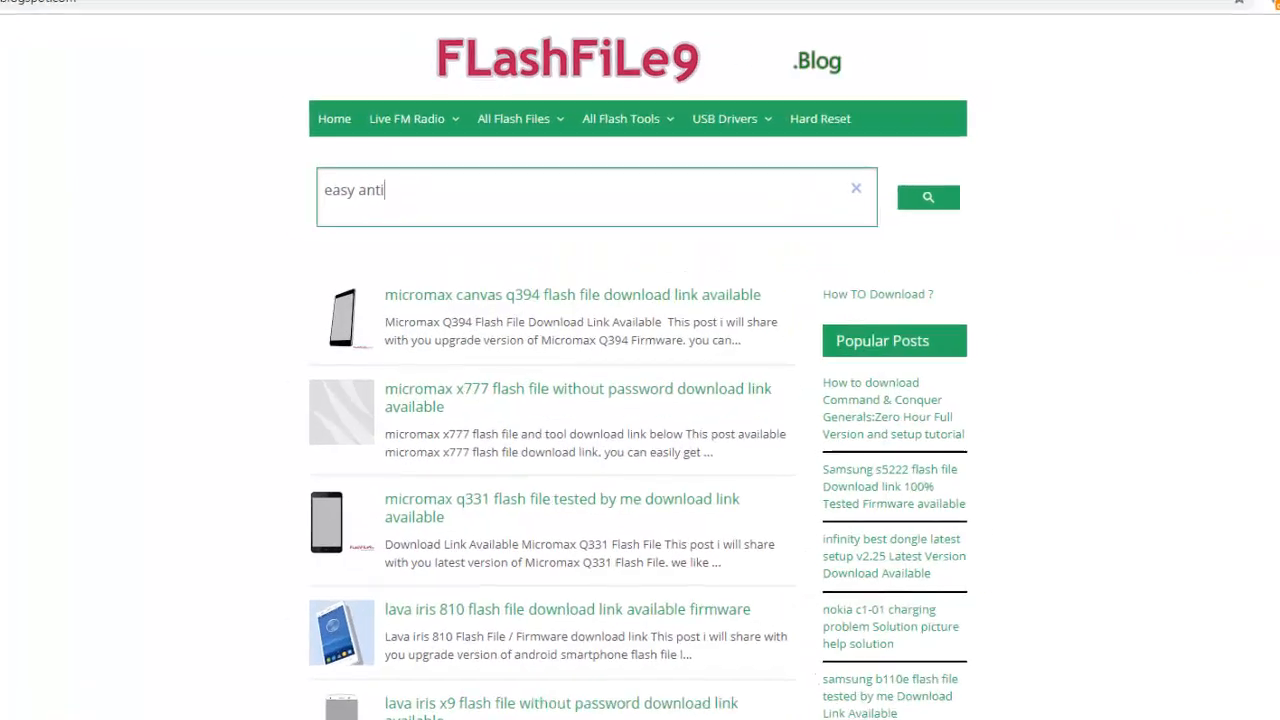
type("cheat")
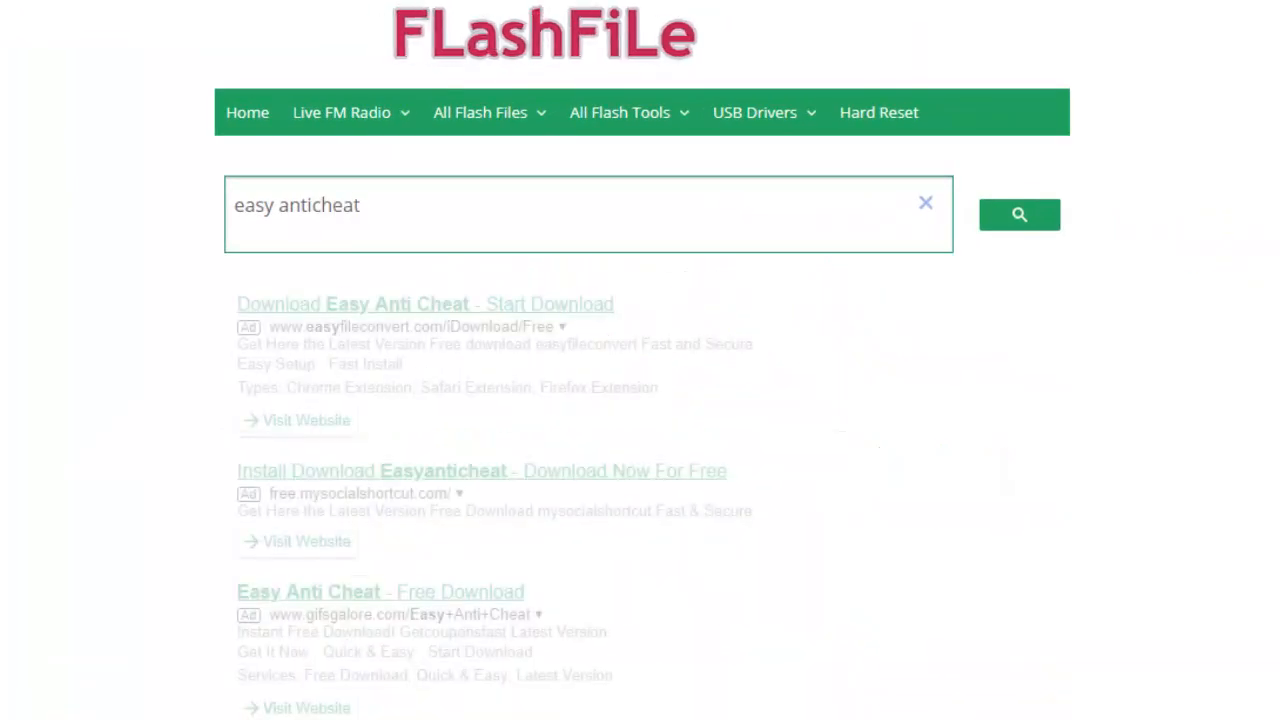
scroll("down", 3)
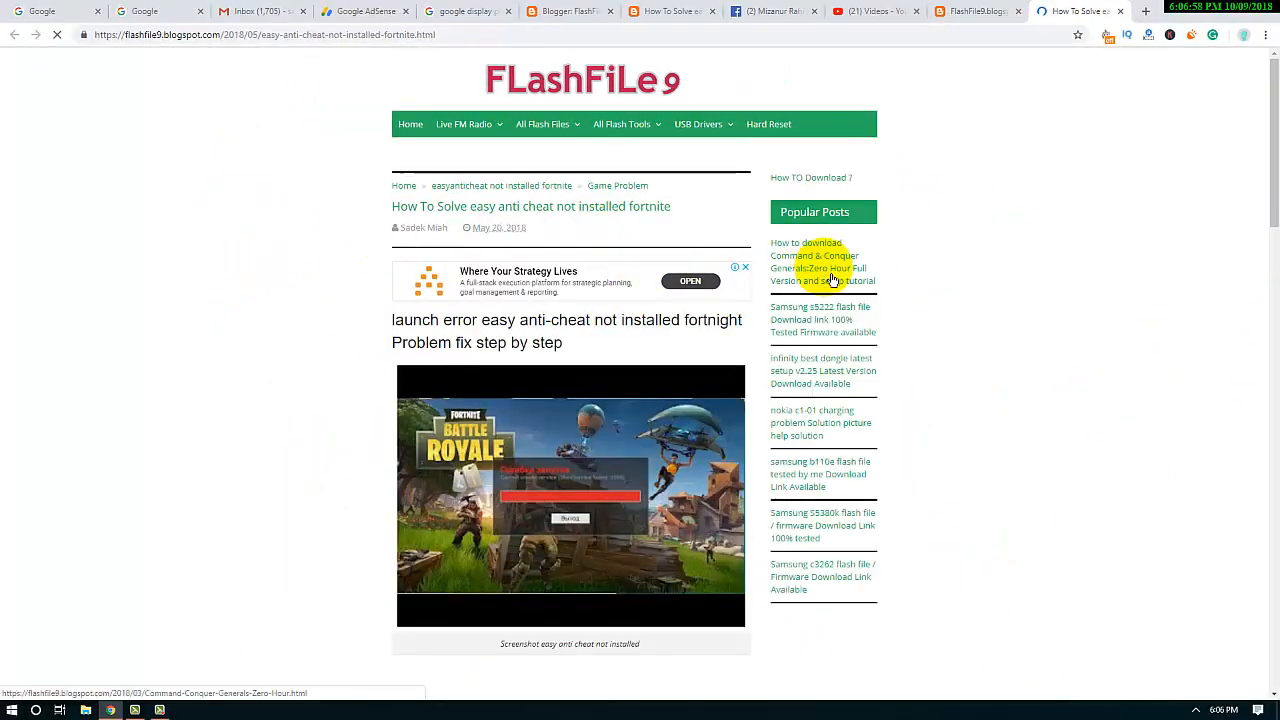
Scroll to the end of the post where the download countdown runs.
scroll("down", 3)
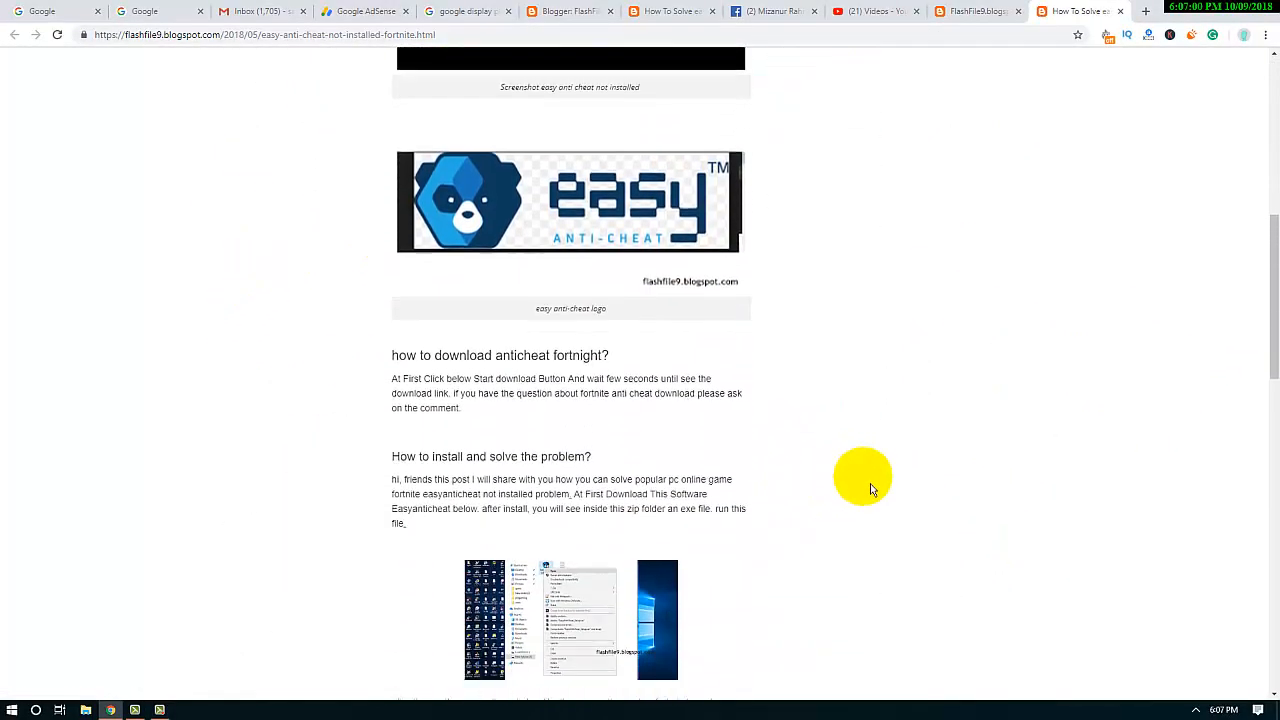
scroll("down", 3)
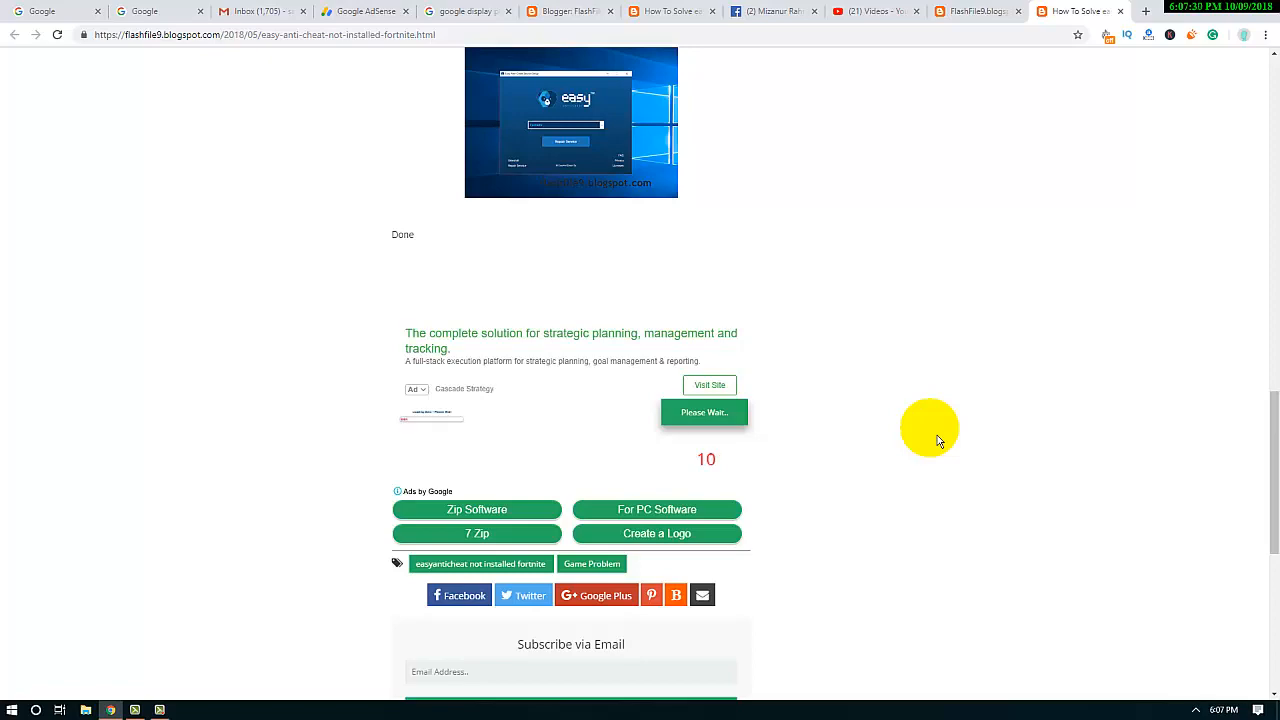
Scroll further down while the download countdown ticks toward zero.
scroll("down", 3)
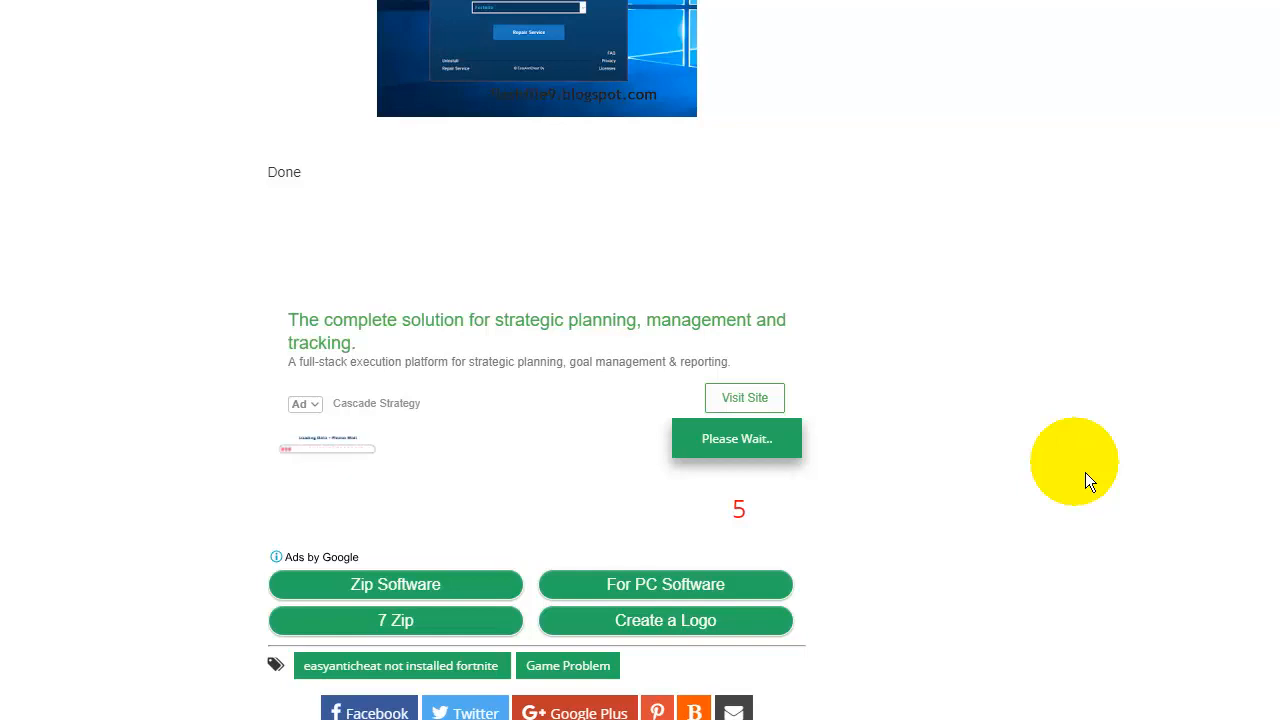
mouse_move(1100, 458)
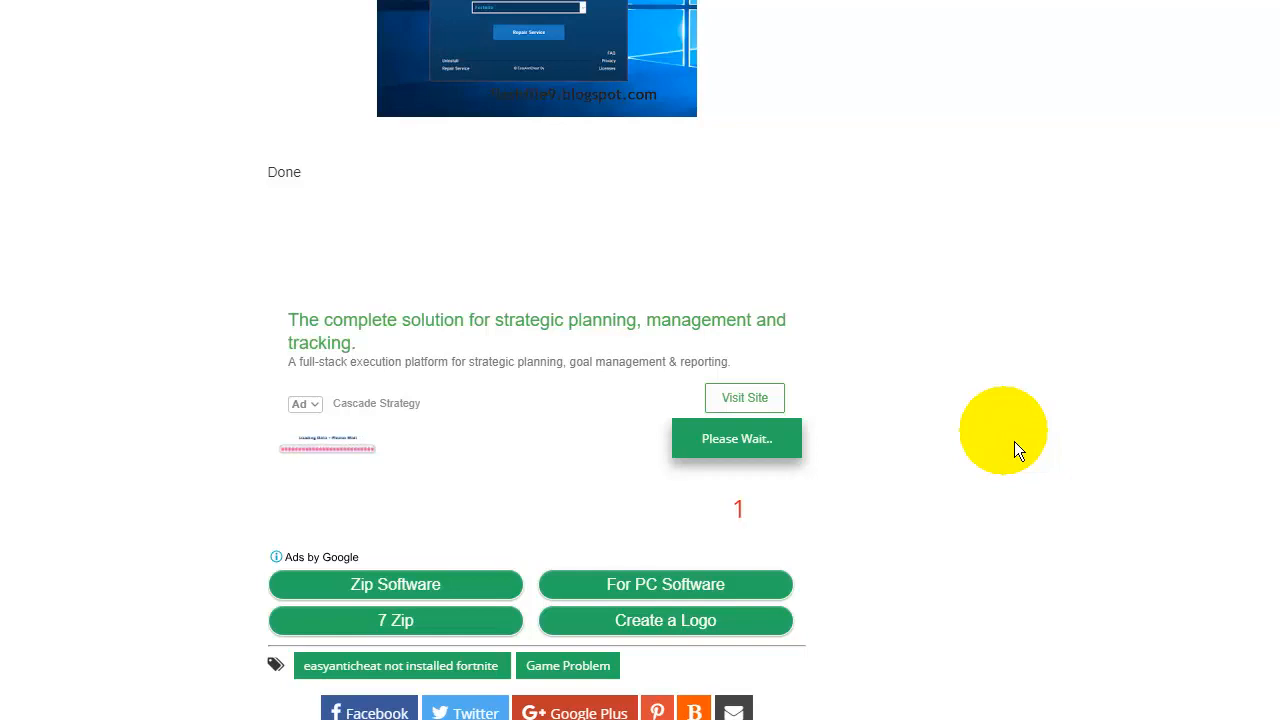
mouse_move(1010, 425)
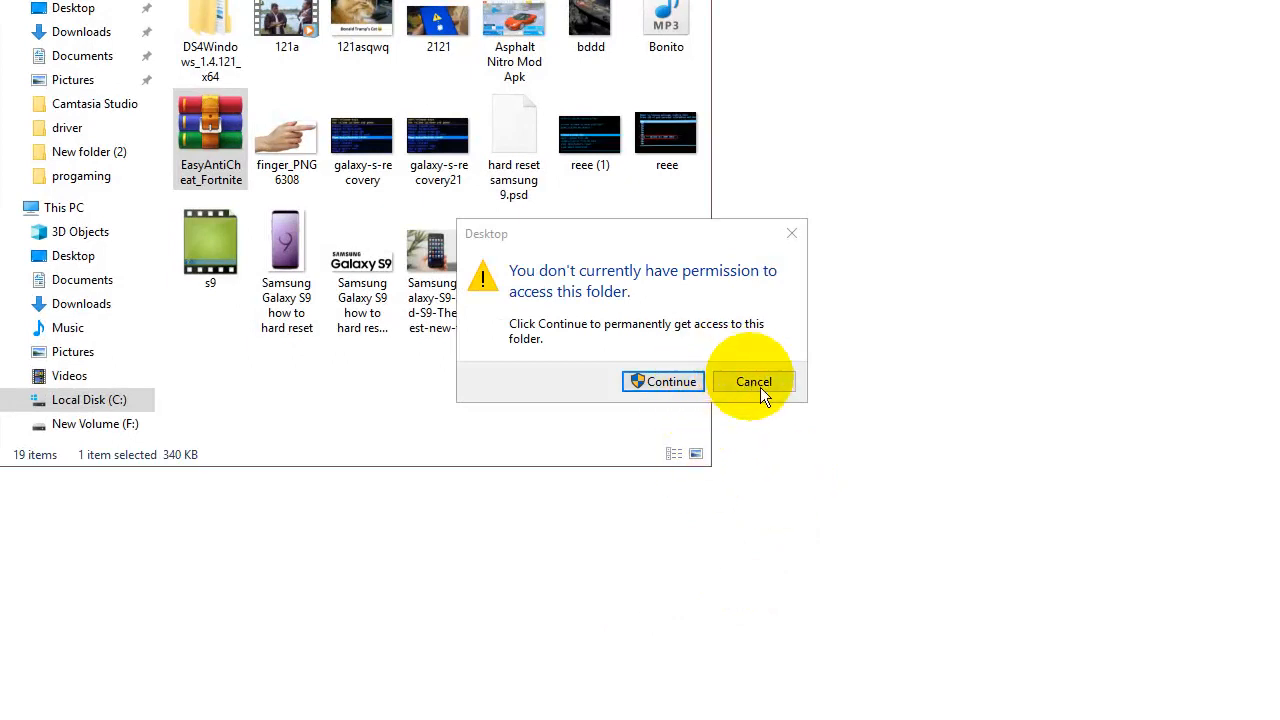
Extract EasyAntiCheat_Fortnite to its default folder and run EasyAntiCheat_Setup from it.
left_click(753, 381)
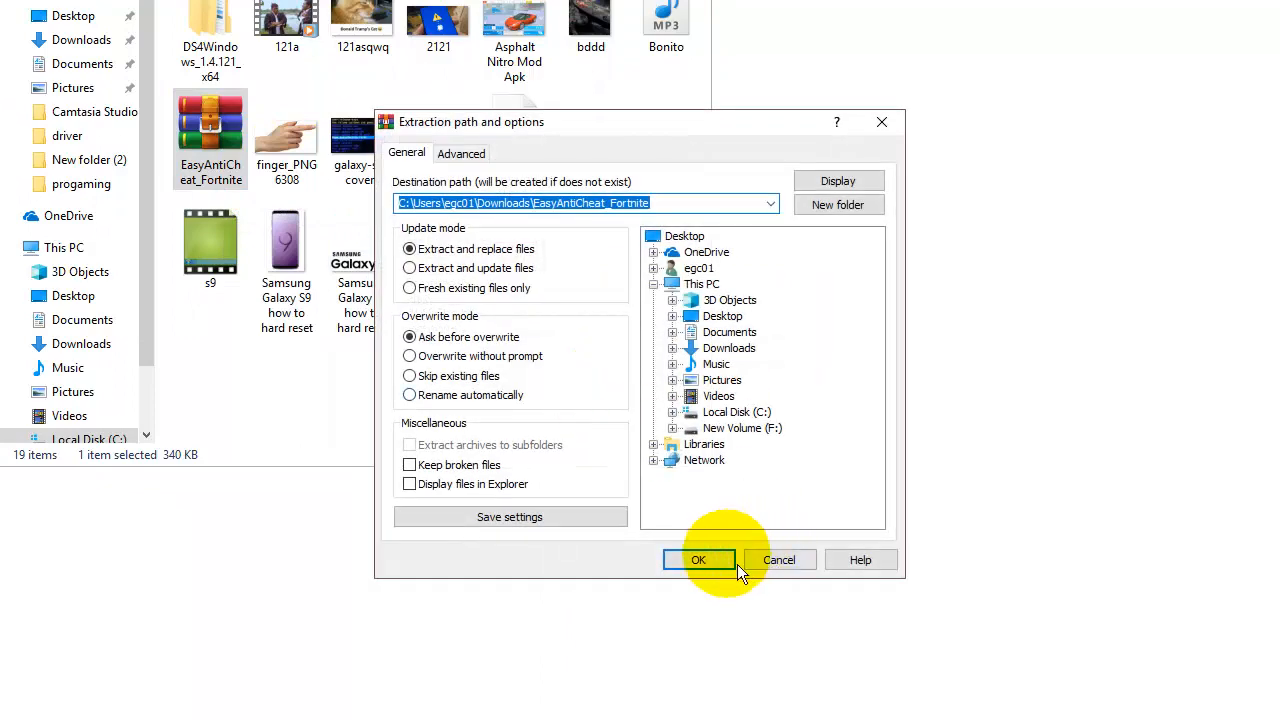
left_click(698, 559)
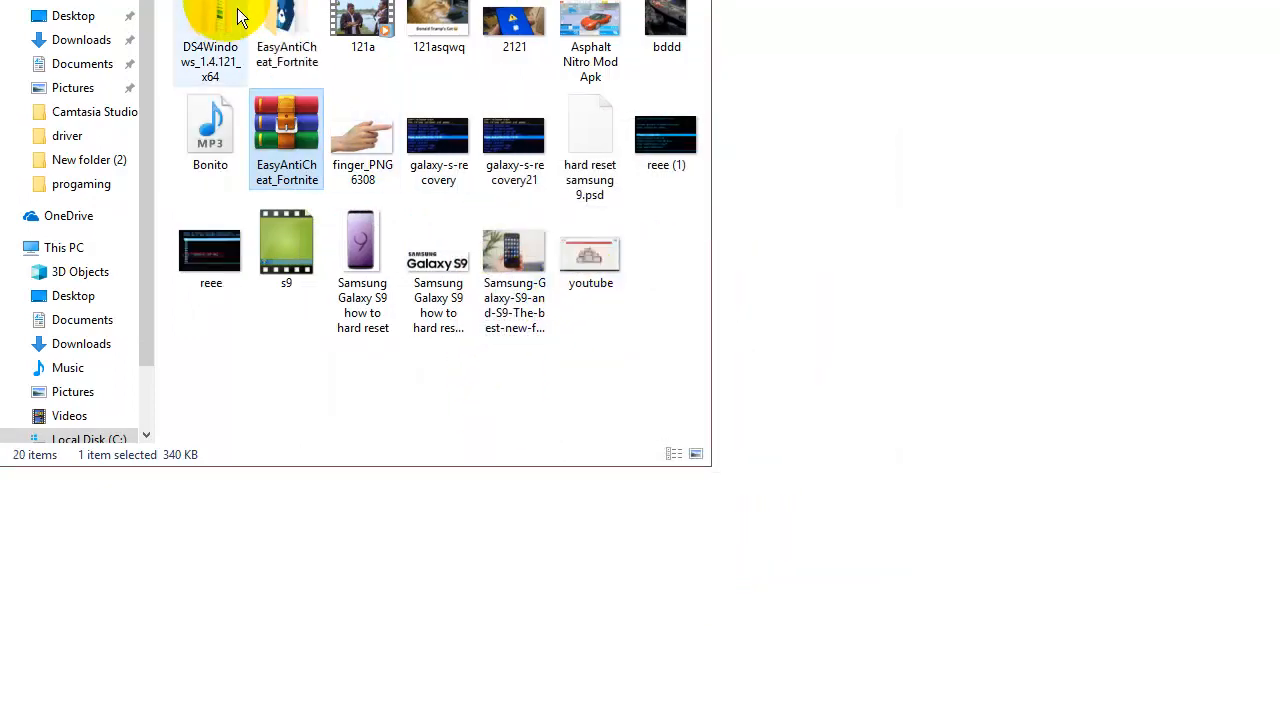
double_click(287, 120)
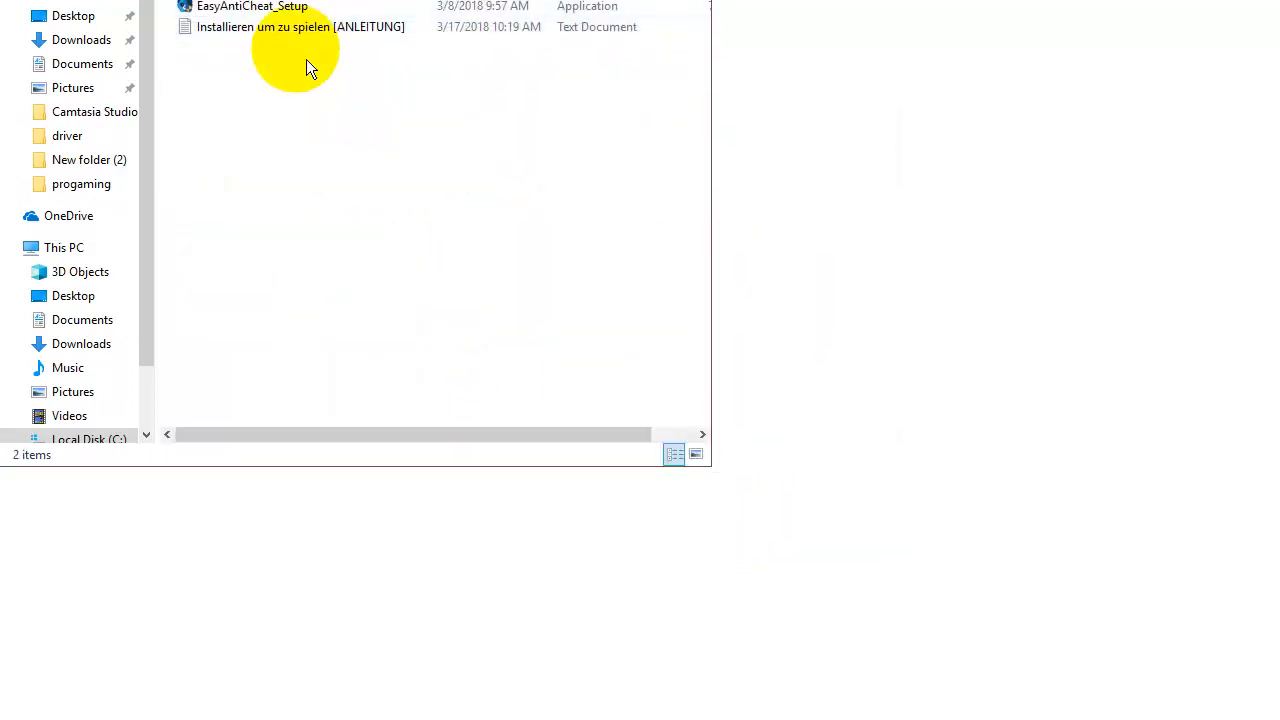
double_click(252, 6)
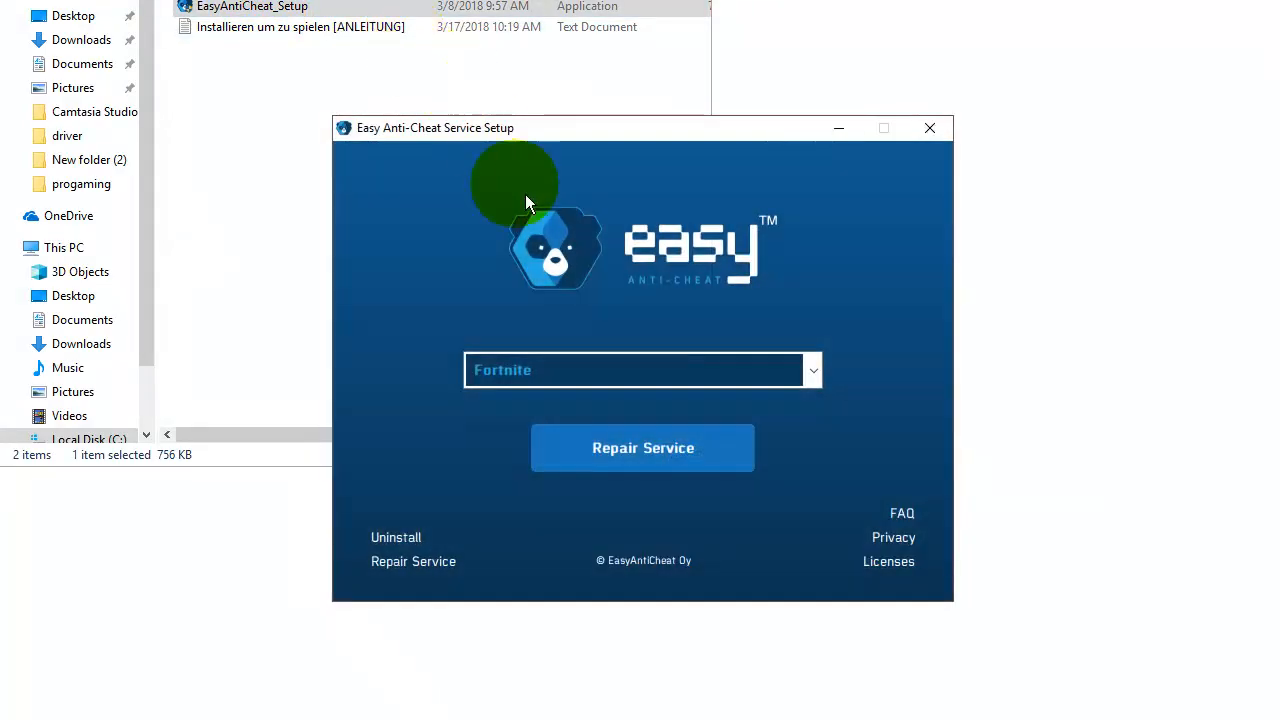
Keep Fortnite selected and run Repair Service in the Easy Anti-Cheat setup.
left_click(812, 369)
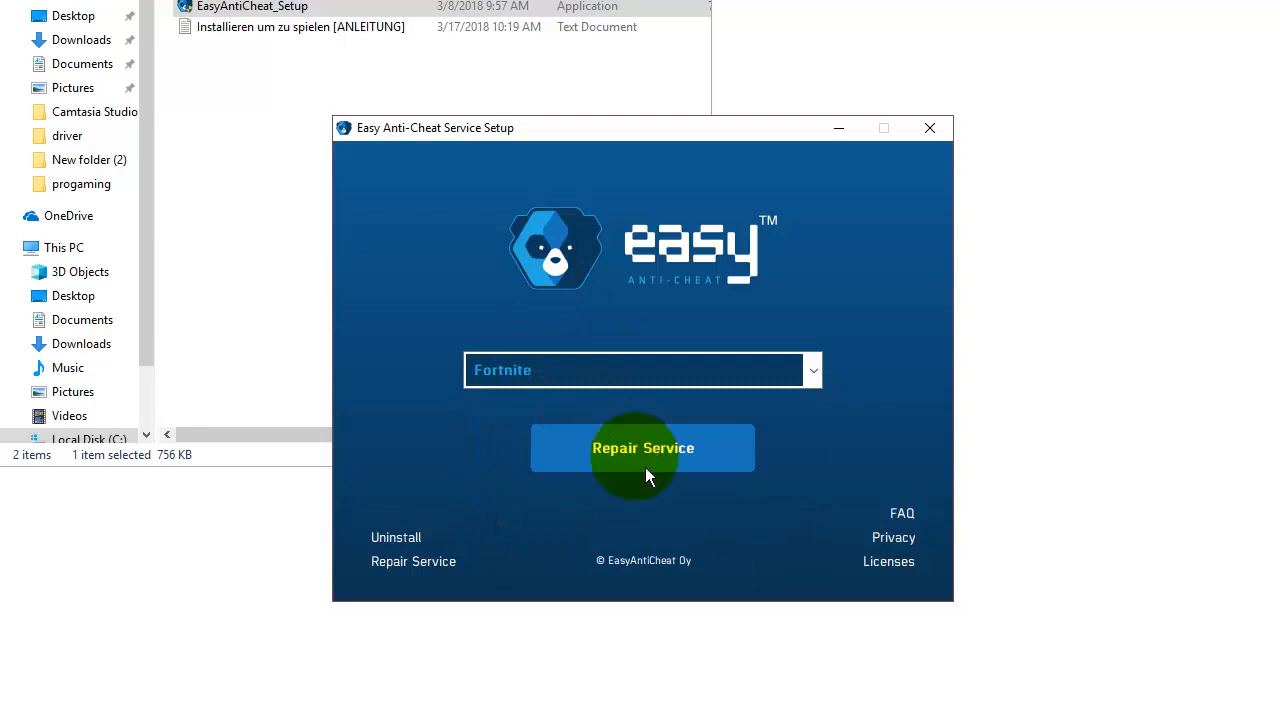
left_click(642, 447)
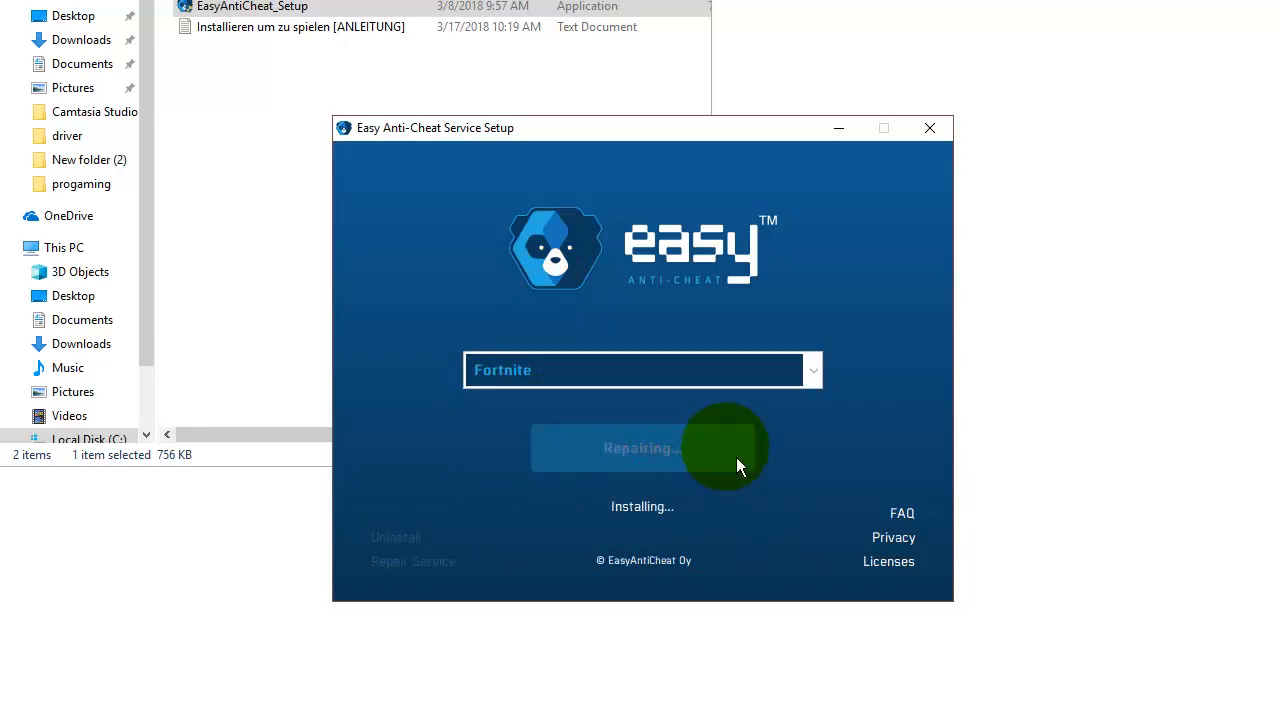